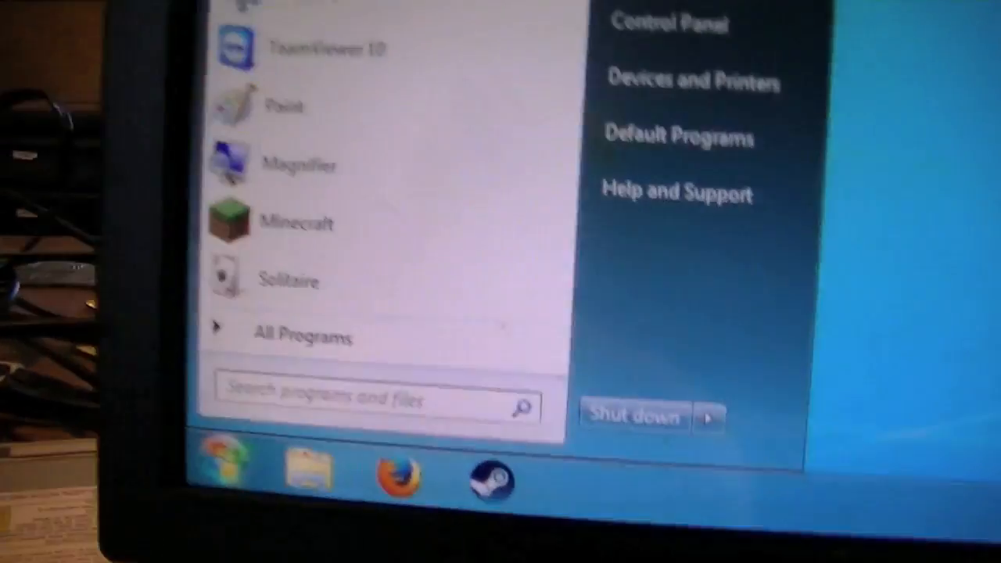
Launch Disk Management by searching 'diskmgmt' from the Start menu
{"action": "type", "text": "diskmgmt"}
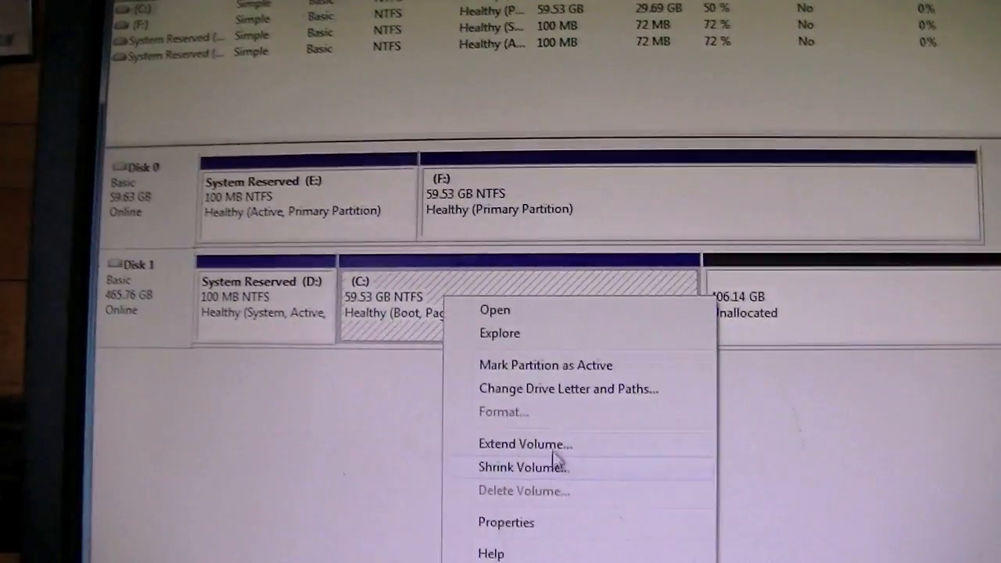
Begin Extend Volume on the C: partition of Disk 1 into the 406.14 GB unallocated space
{"action": "left_click", "coordinate": [525, 444]}
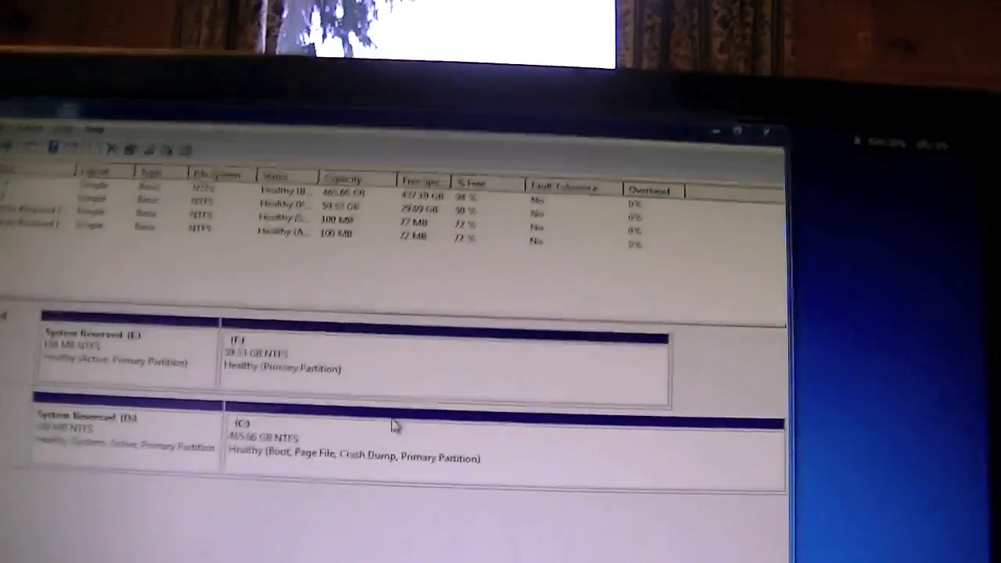
Show the context menu of the enlarged 465.66 GB NTFS C: partition to confirm the result
{"action": "right_click", "coordinate": [367, 469]}
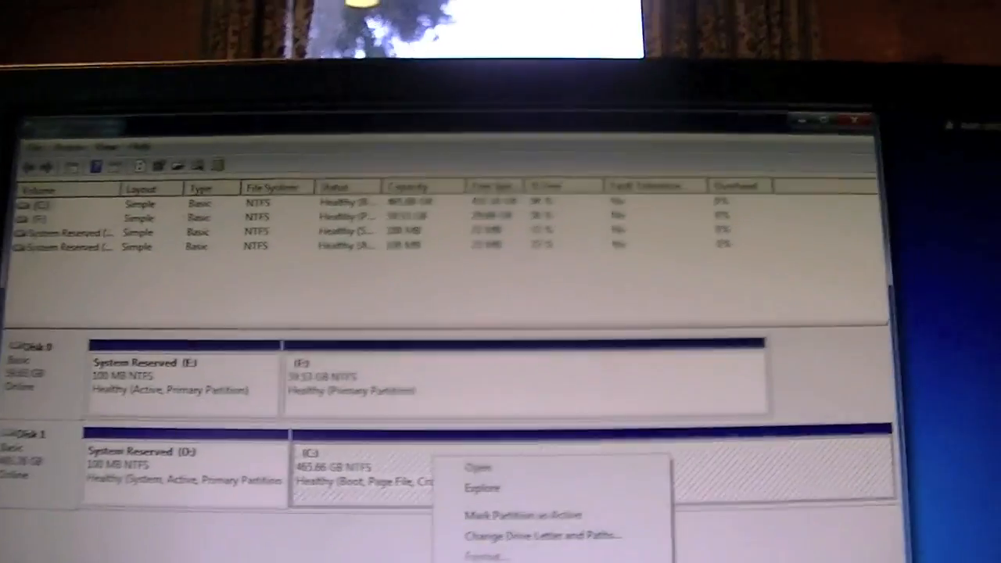